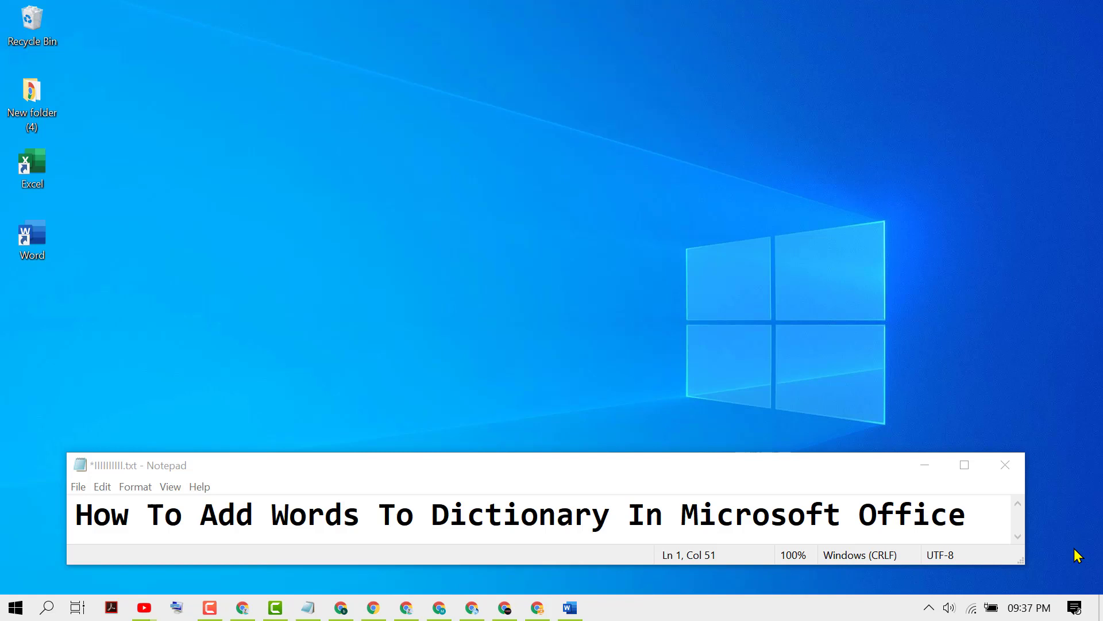
{"action": "mouse_move", "coordinate": [372, 540]}
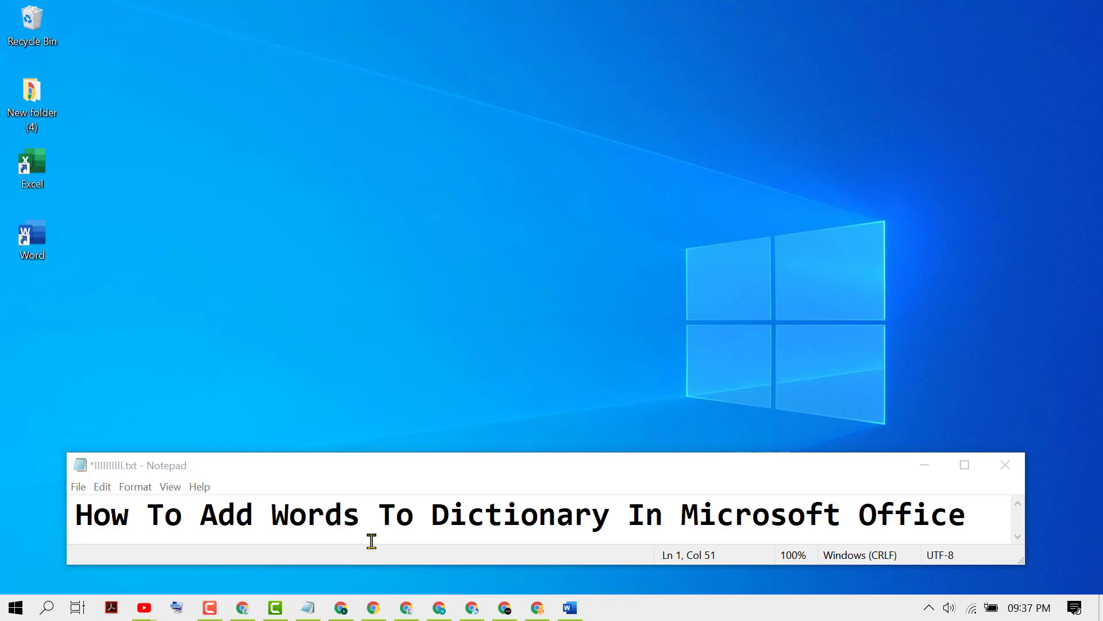
{"action": "mouse_move", "coordinate": [660, 530]}
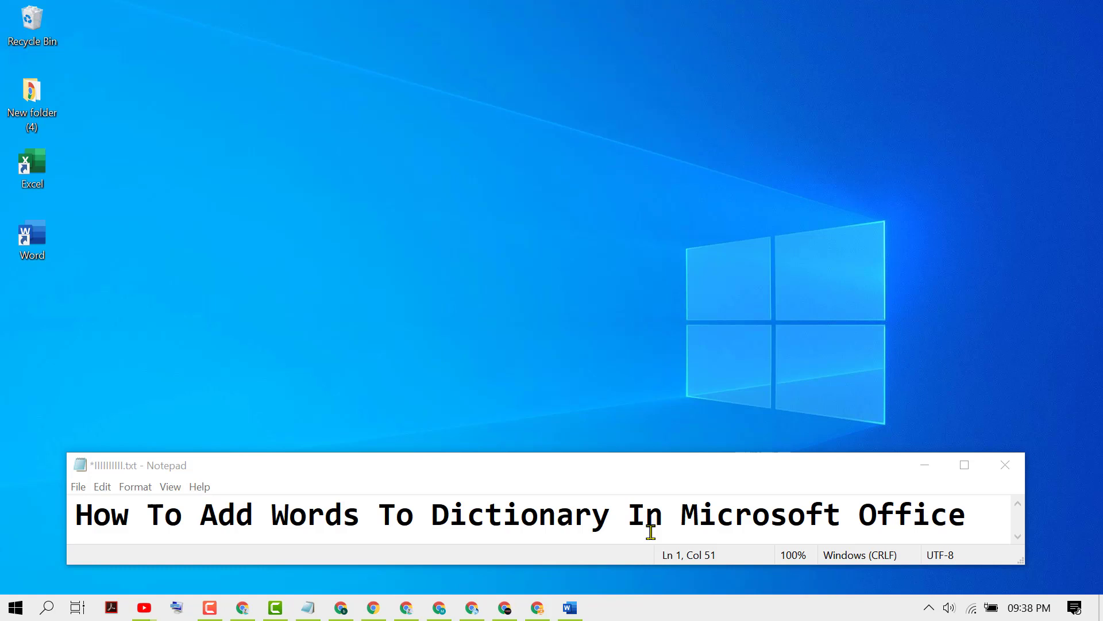
{"action": "mouse_move", "coordinate": [72, 266]}
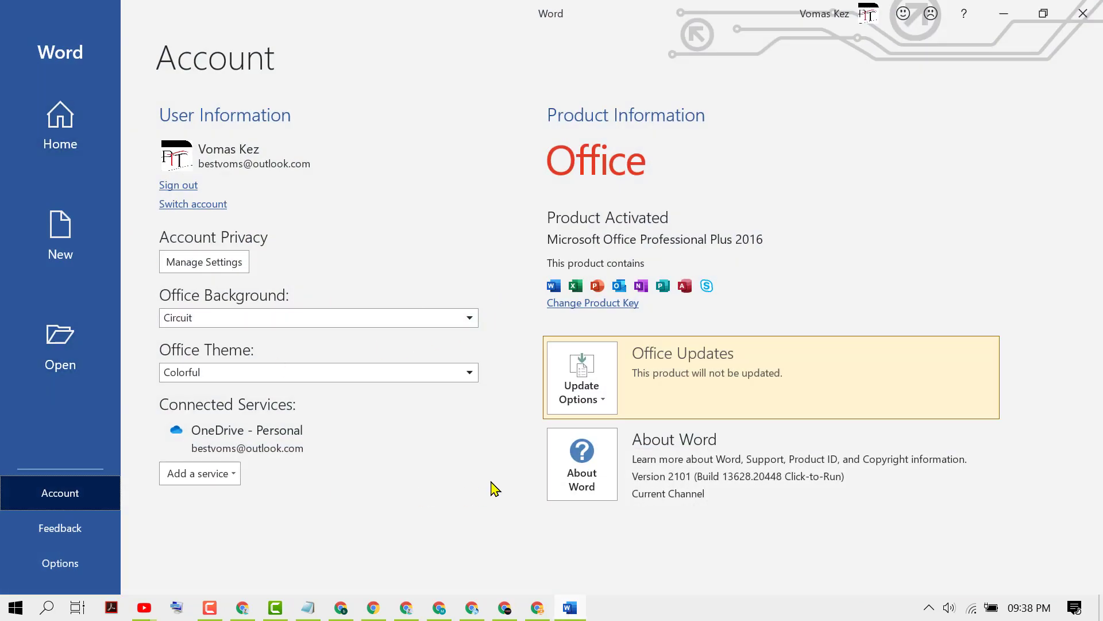
{"action": "mouse_move", "coordinate": [60, 235]}
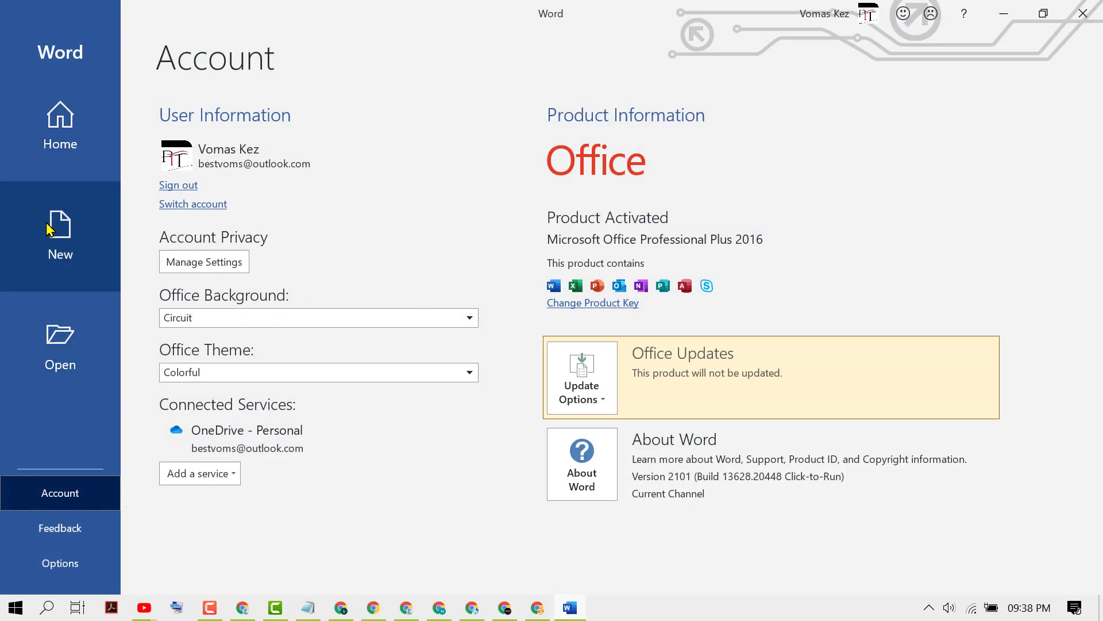
Create a new blank document from the File backstage and close the Navigation pane
{"action": "left_click", "coordinate": [60, 235]}
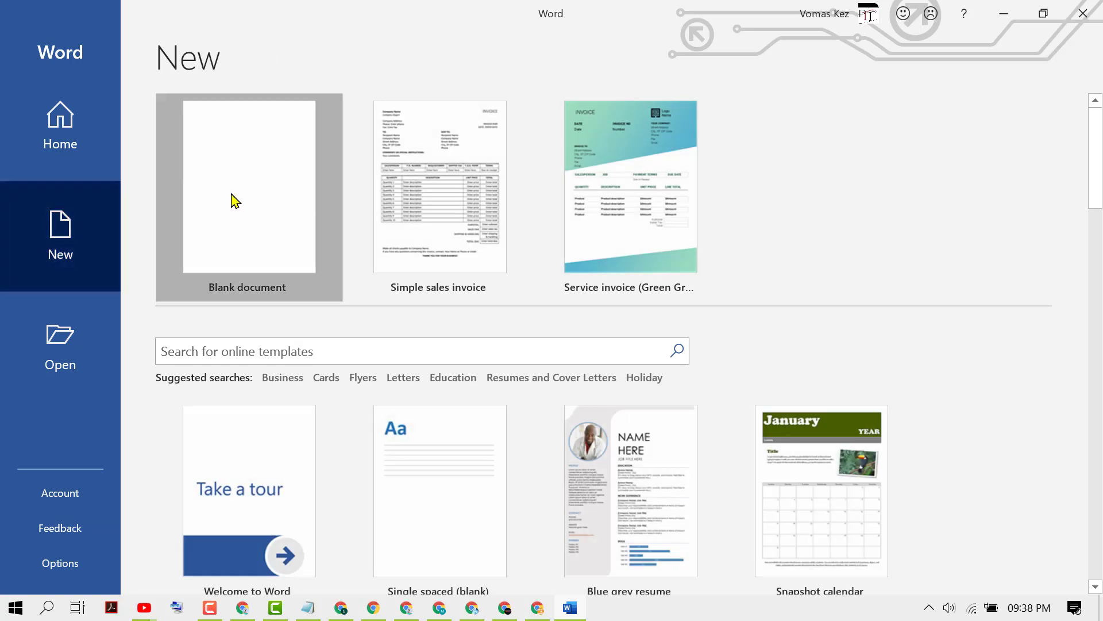
{"action": "left_click", "coordinate": [249, 184]}
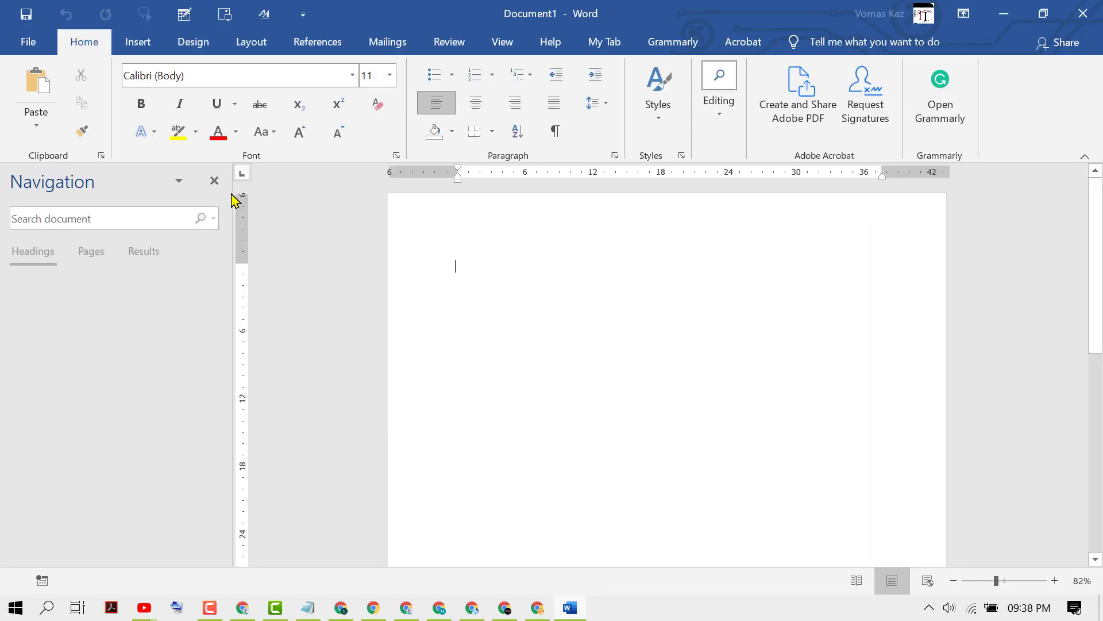
{"action": "left_click", "coordinate": [32, 251]}
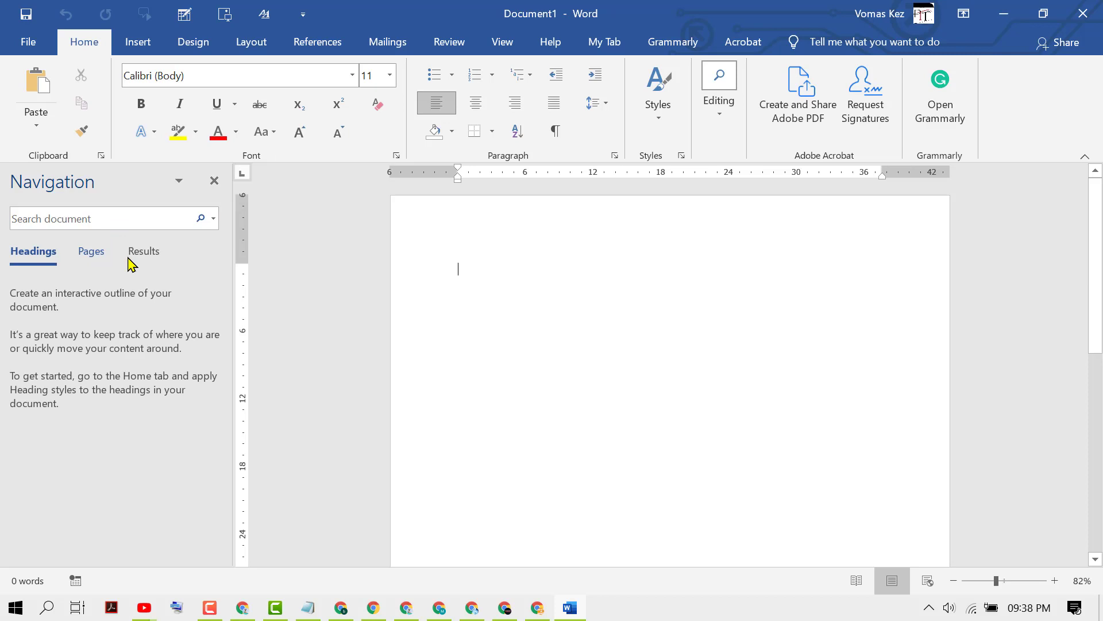
{"action": "left_click", "coordinate": [214, 180]}
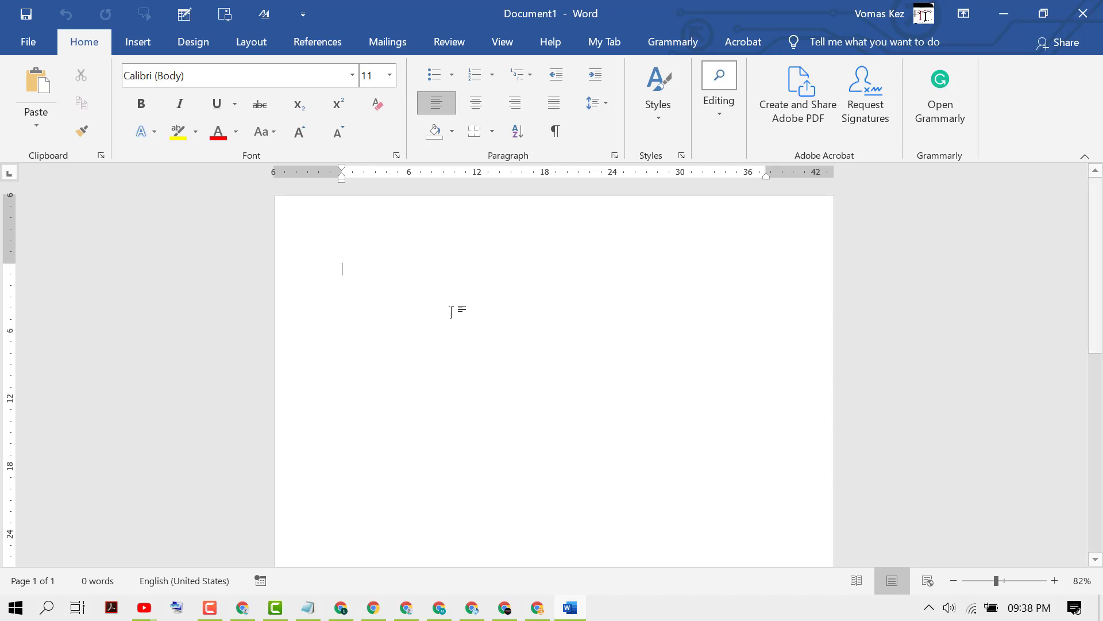
Enter the word 'TechProAdvice' as the document's first line
{"action": "type", "text": "Te"}
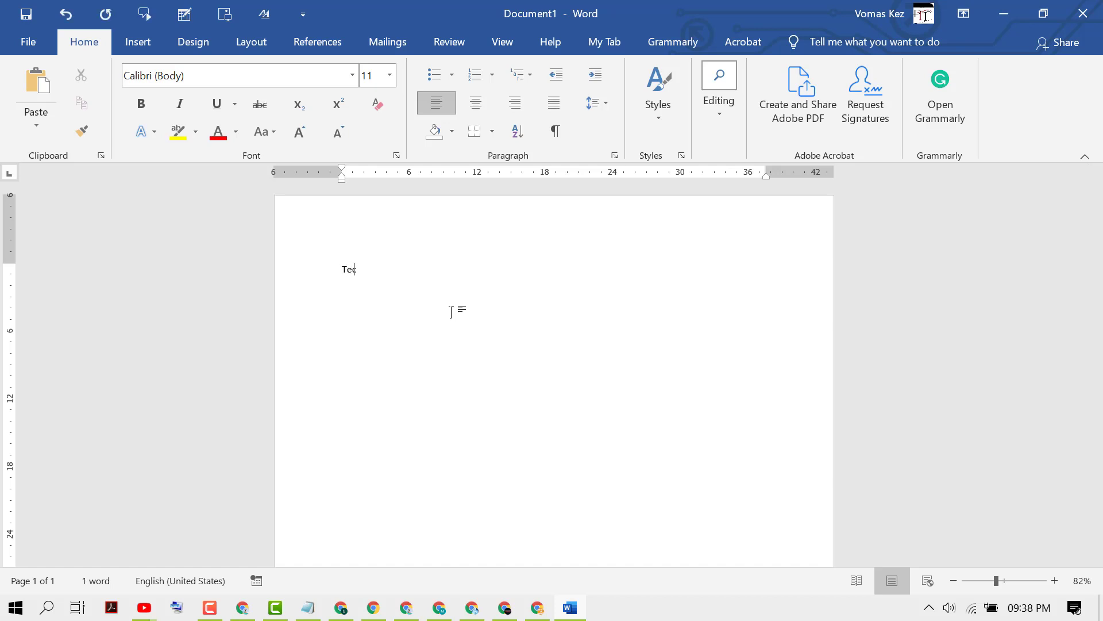
{"action": "type", "text": "chPro"}
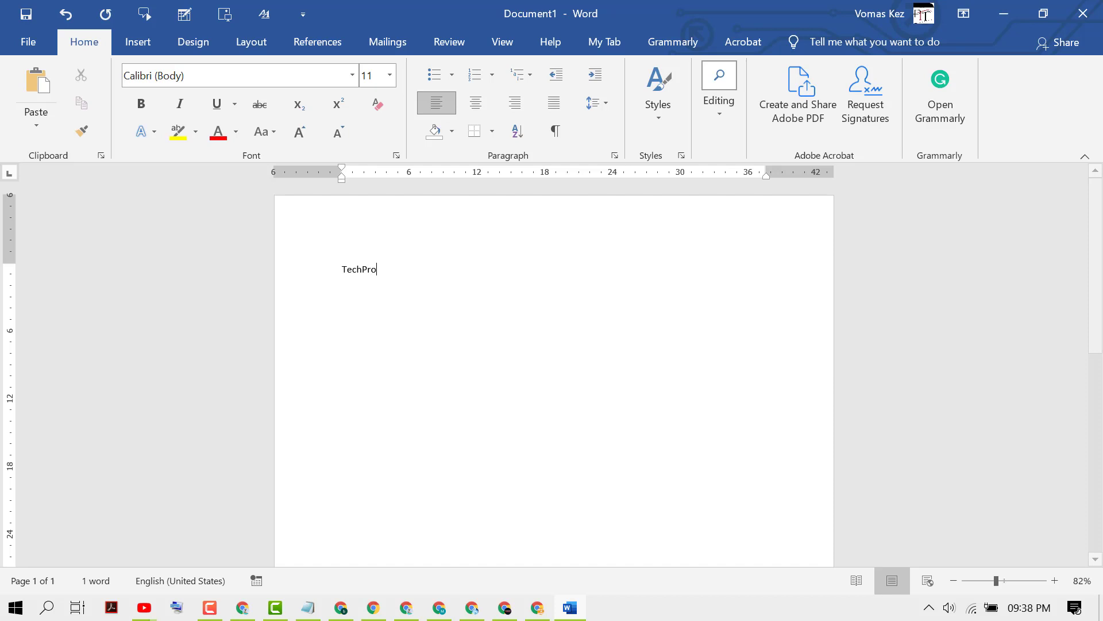
{"action": "type", "text": "Adv"}
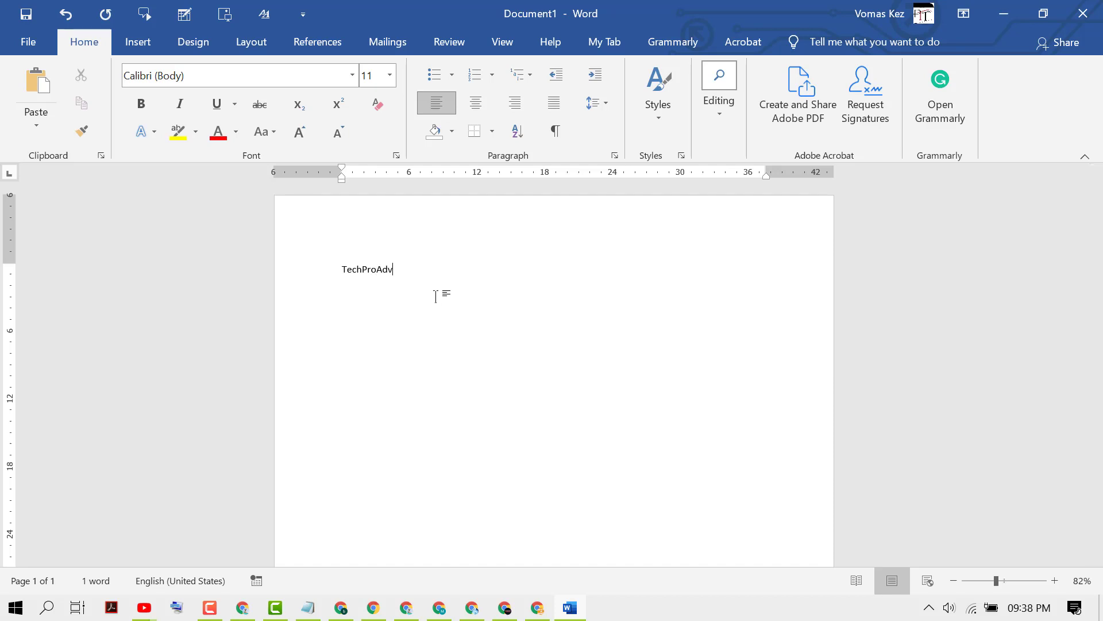
{"action": "type", "text": "ice"}
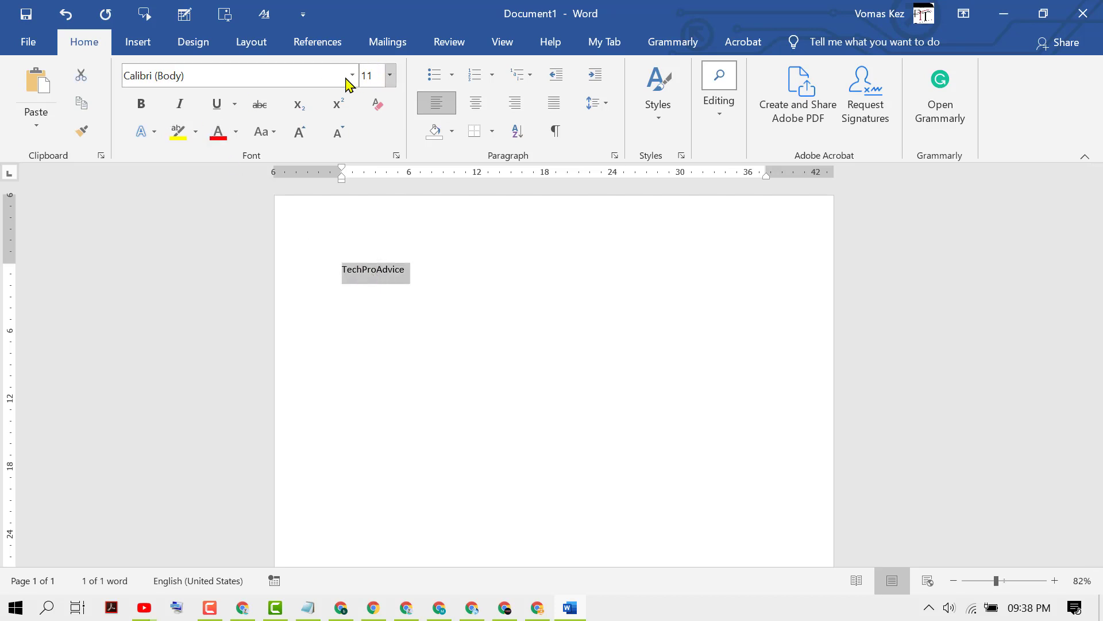
{"action": "mouse_move", "coordinate": [410, 218]}
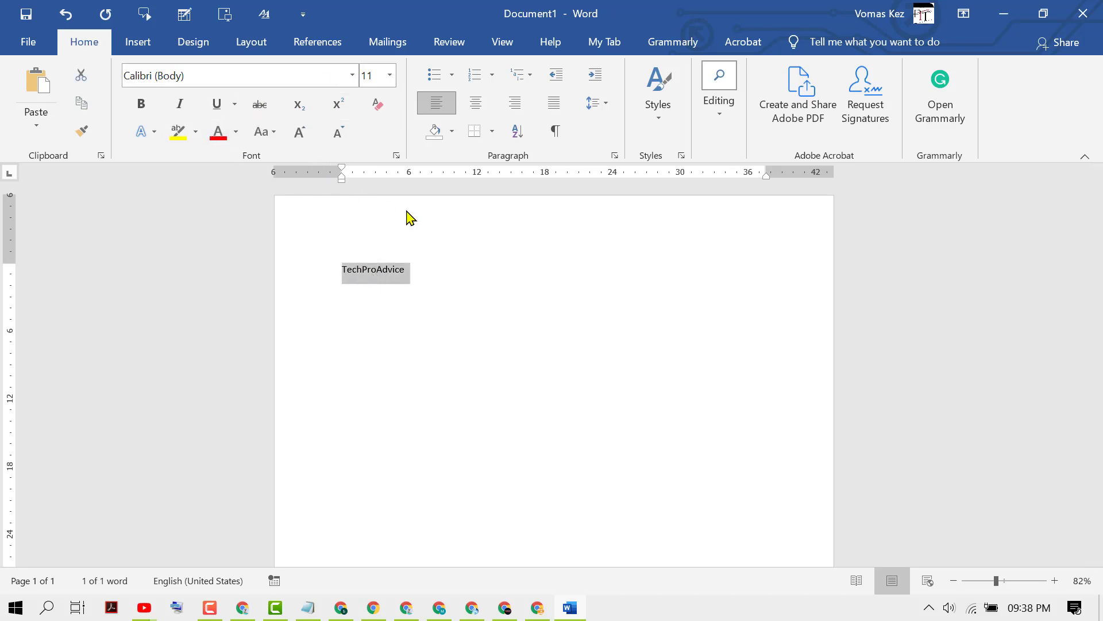
Set 'TechProAdvice' to 36 pt from the Font Size list and bring up its context menu
{"action": "left_click", "coordinate": [389, 76]}
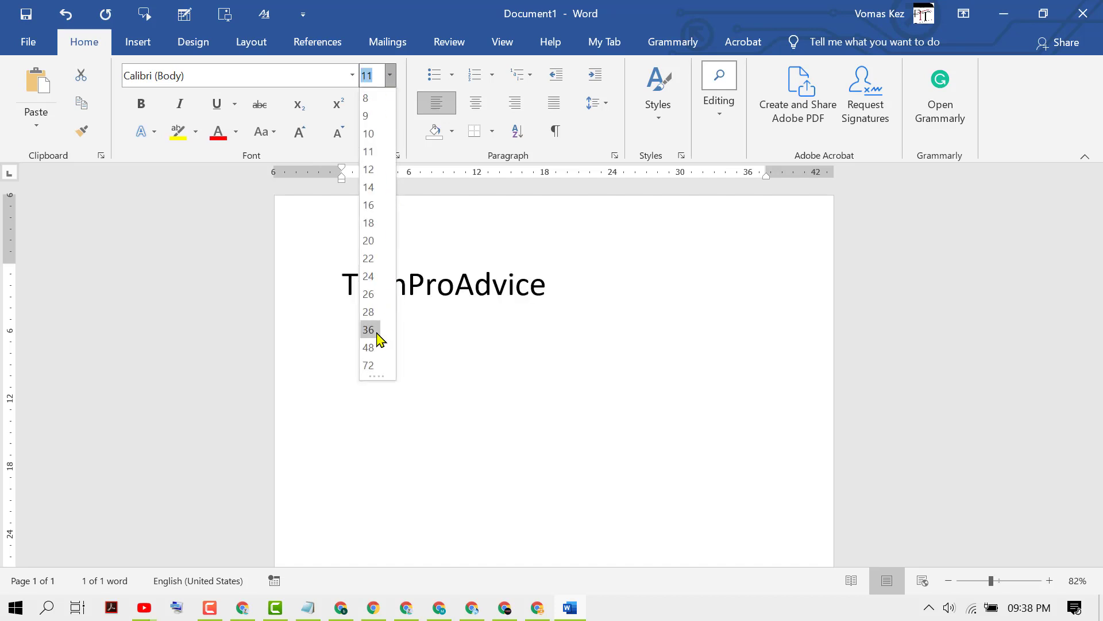
{"action": "left_click", "coordinate": [367, 329]}
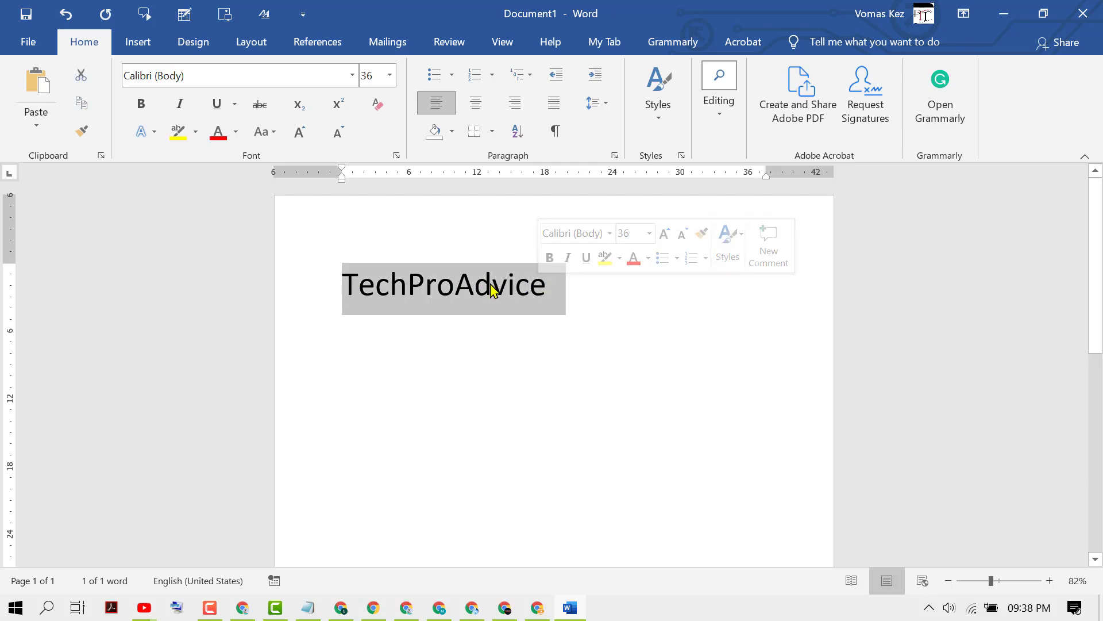
{"action": "right_click", "coordinate": [490, 284]}
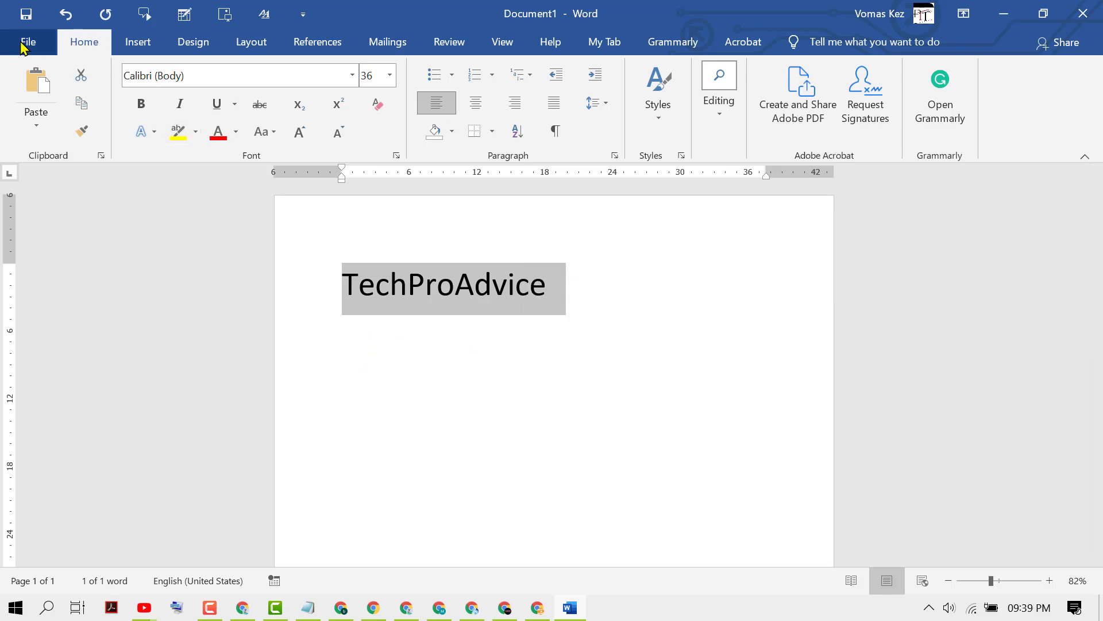
Reach the Proofing category of the Word Options dialog via File > Options
{"action": "left_click", "coordinate": [27, 41]}
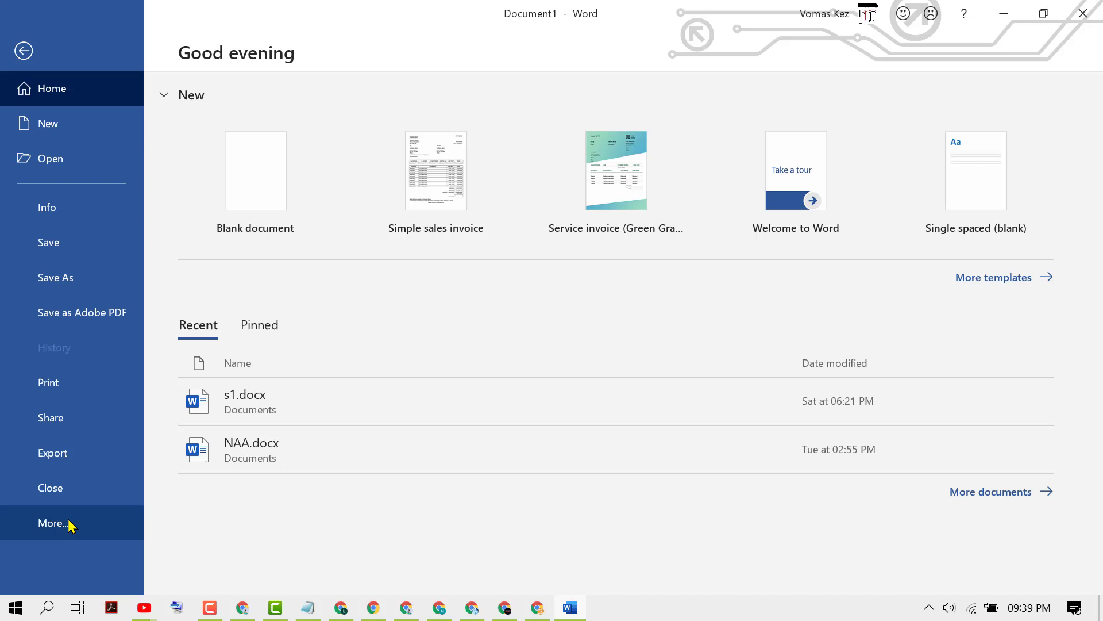
{"action": "left_click", "coordinate": [54, 522]}
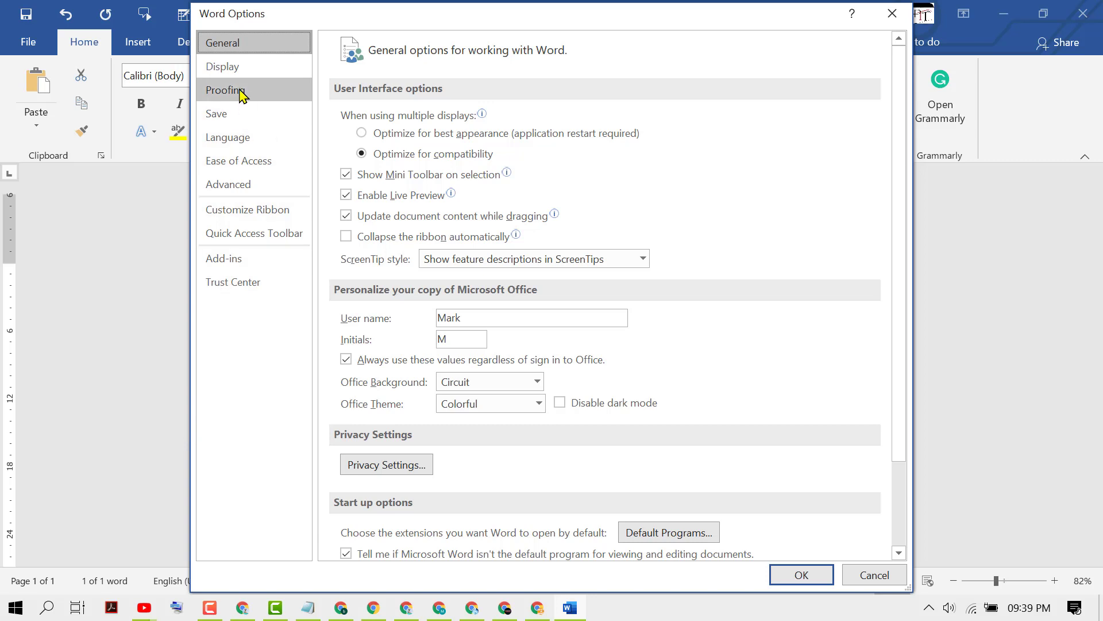
{"action": "left_click", "coordinate": [224, 90]}
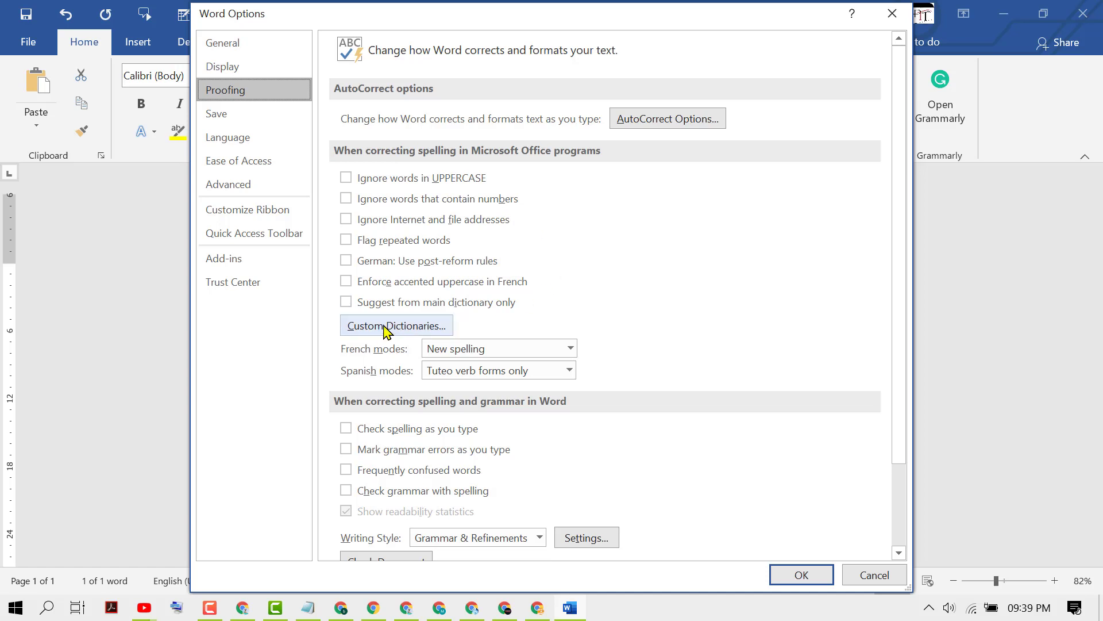
Bring up the word list of the default RoamingCustom.dic custom dictionary
{"action": "left_click", "coordinate": [396, 325]}
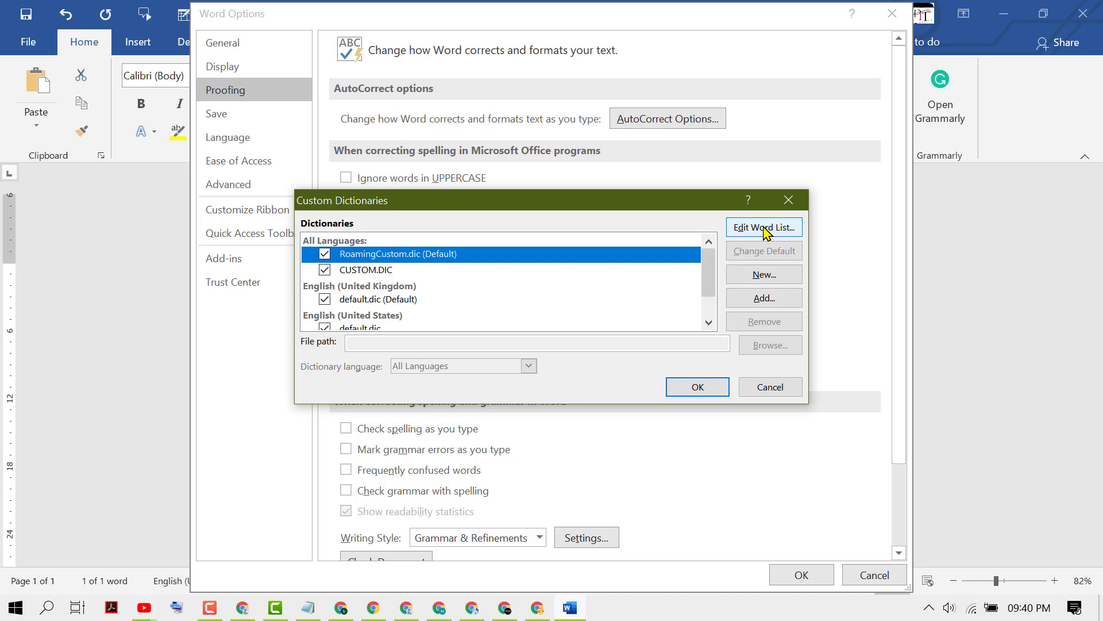
{"action": "left_click", "coordinate": [763, 227]}
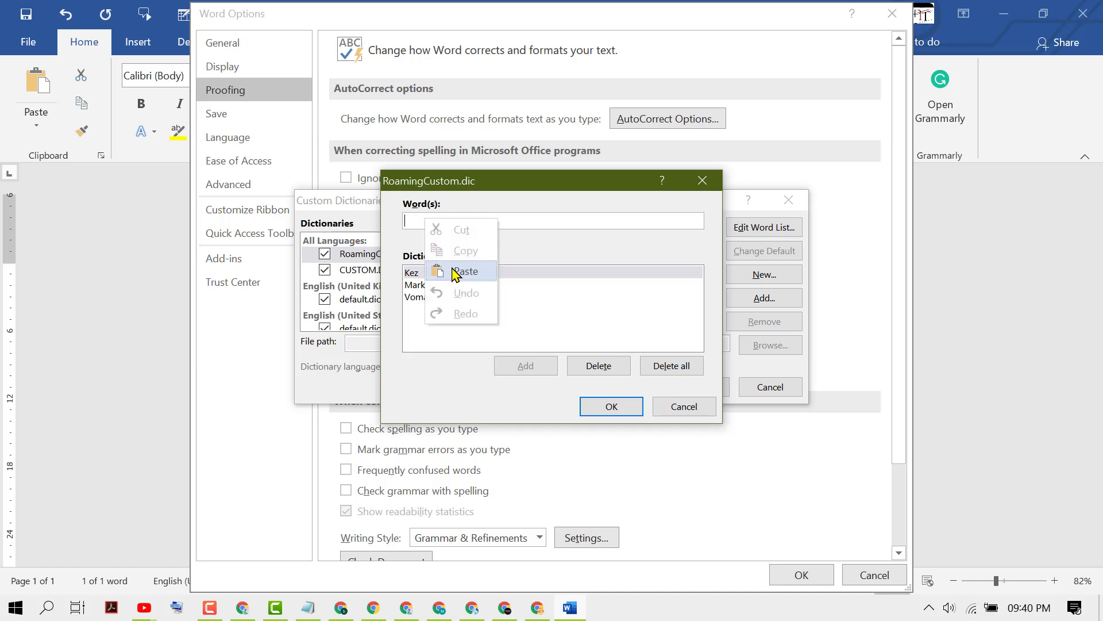
Enter 'techpro' in the Word(s) box and add it to the dictionary list
{"action": "left_click", "coordinate": [466, 271]}
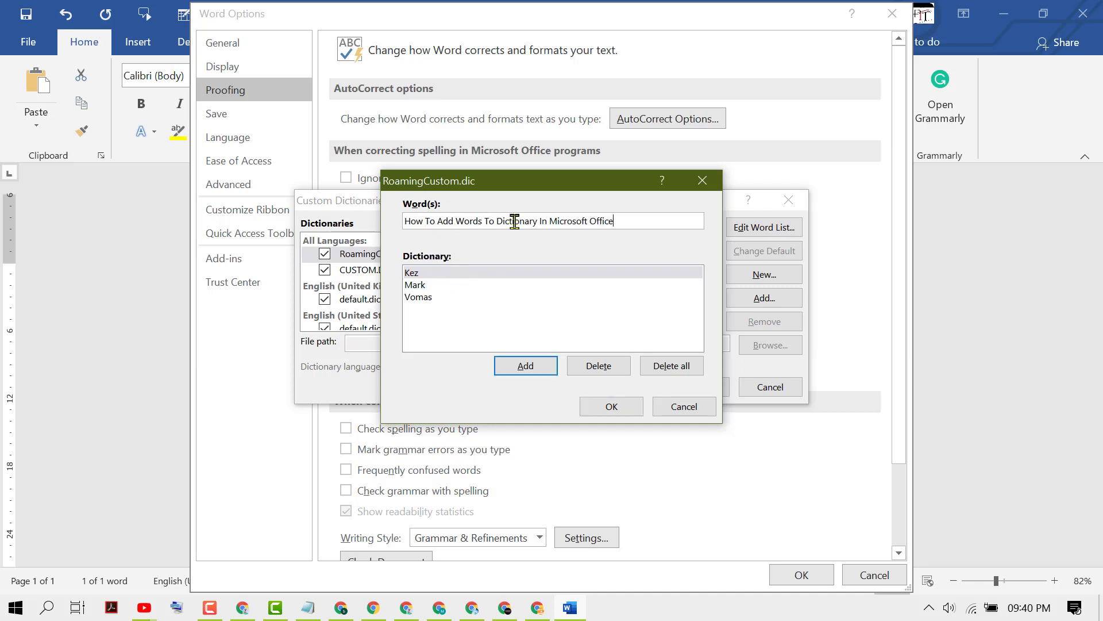
{"action": "type", "text": "t"}
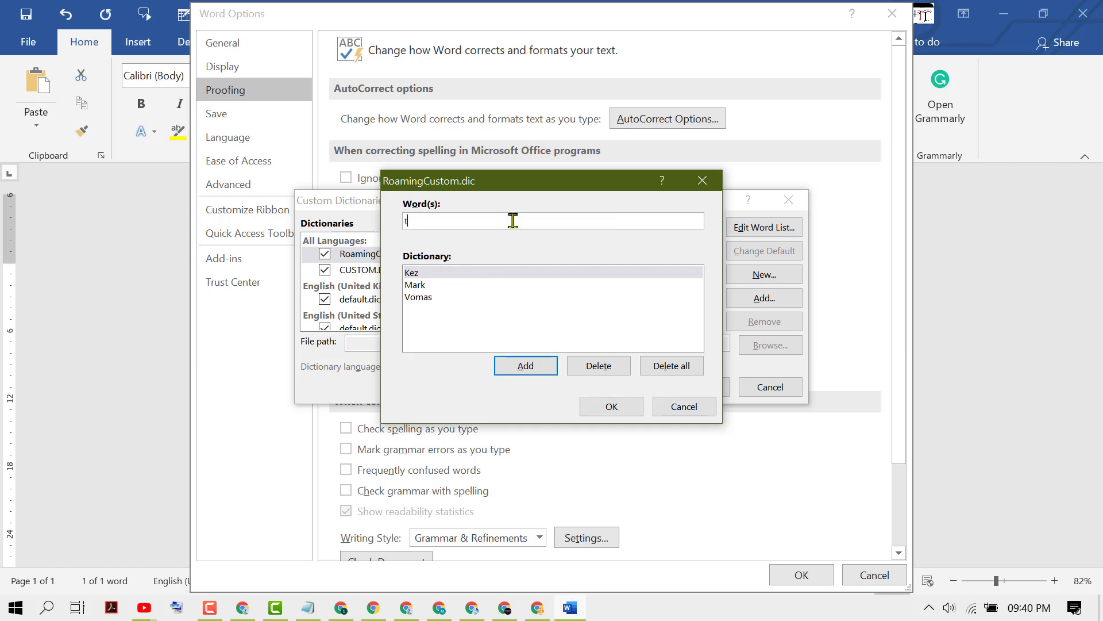
{"action": "type", "text": "ech"}
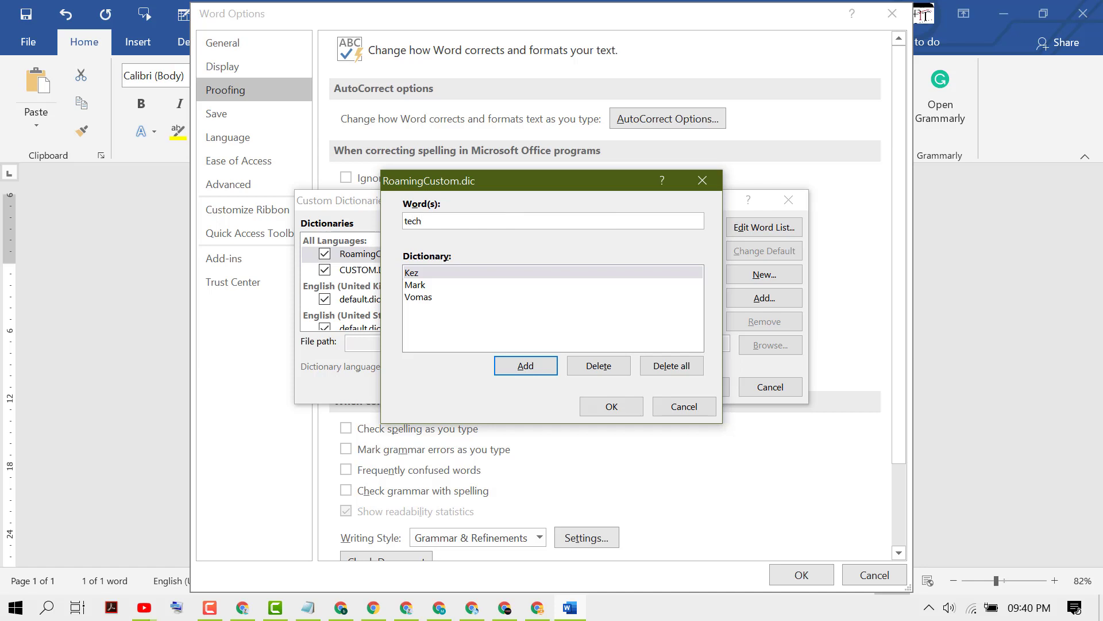
{"action": "type", "text": "pro"}
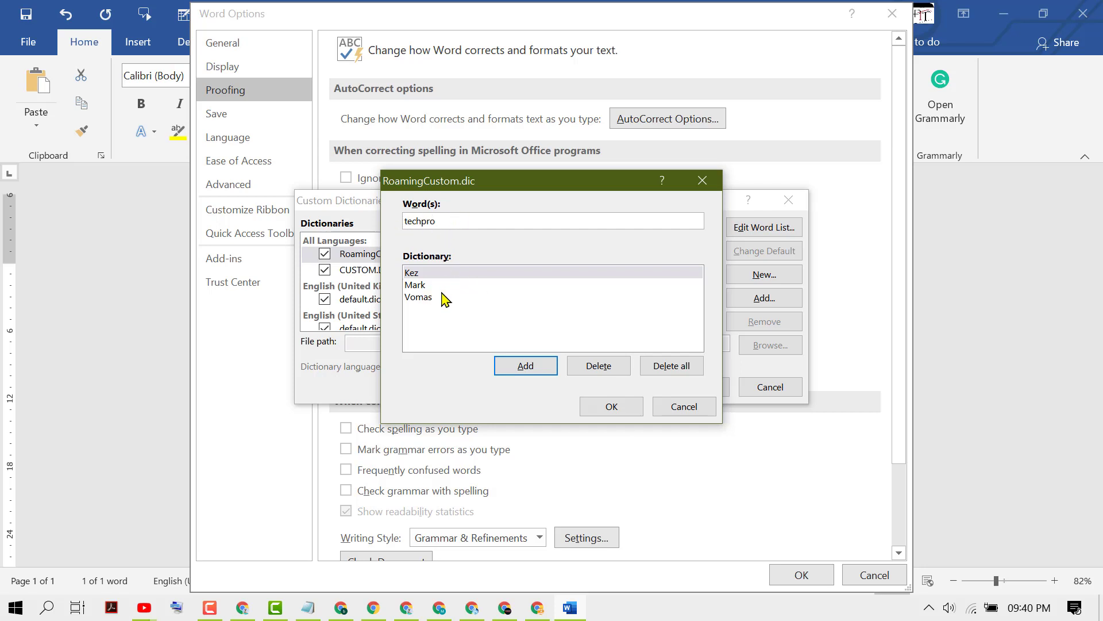
{"action": "left_click", "coordinate": [553, 221]}
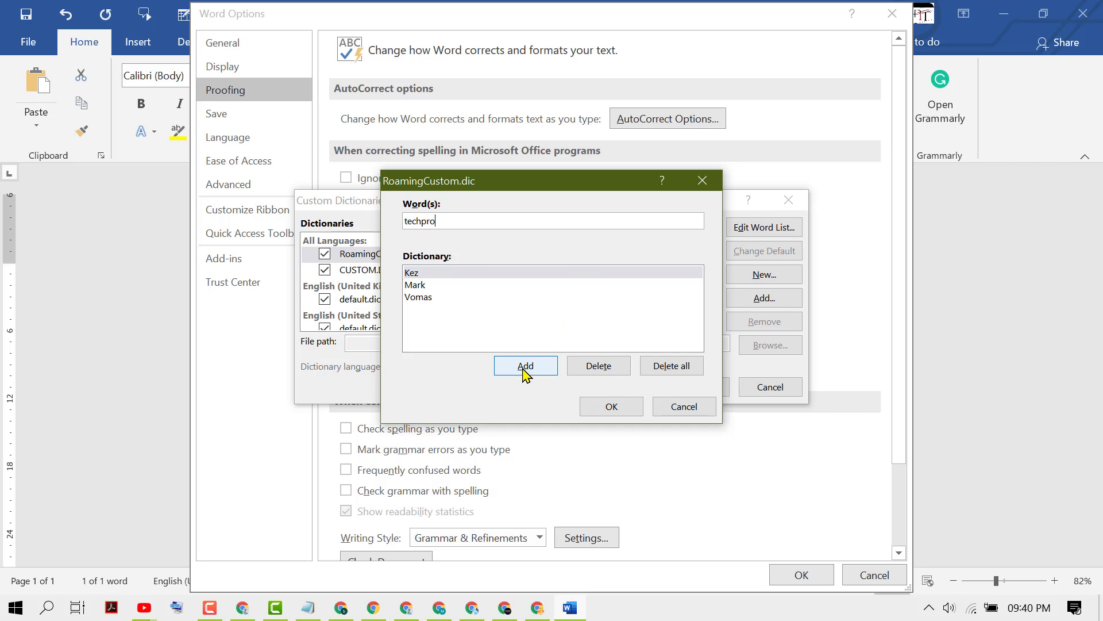
{"action": "left_click", "coordinate": [525, 366]}
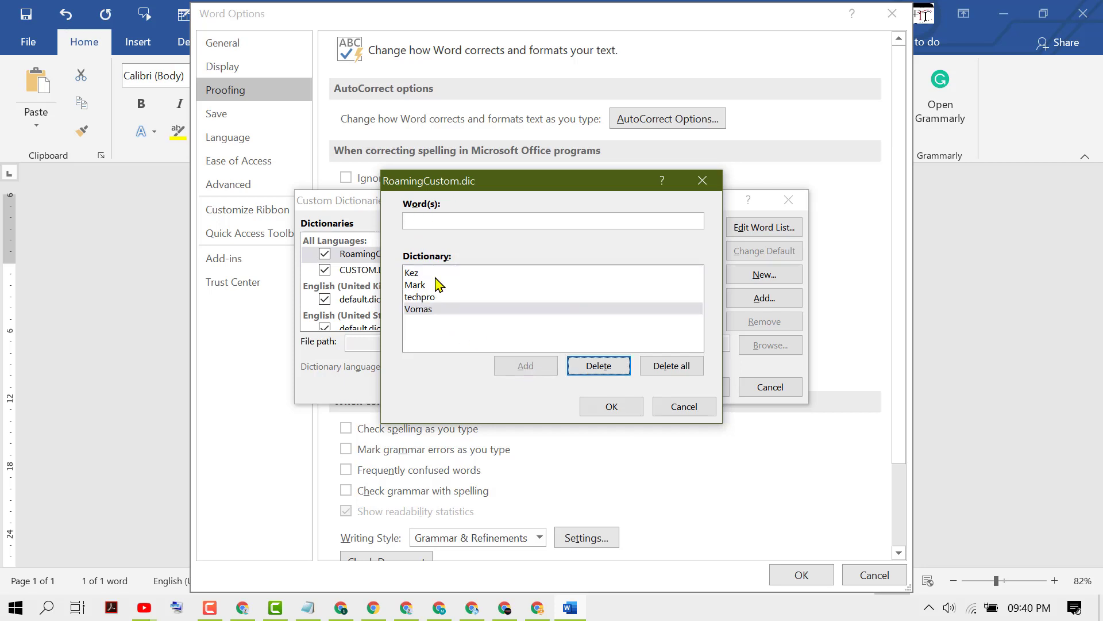
{"action": "mouse_move", "coordinate": [427, 295]}
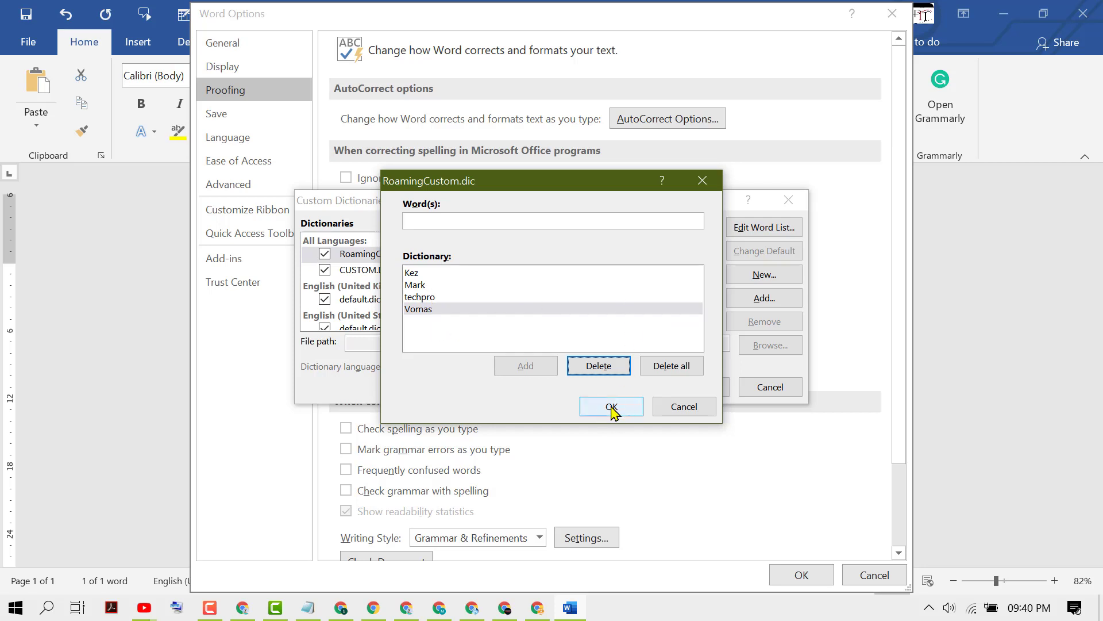
Confirm the dictionary, Custom Dictionaries and Word Options dialogs, then resume editing after 'TechProAdvice'
{"action": "left_click", "coordinate": [609, 405]}
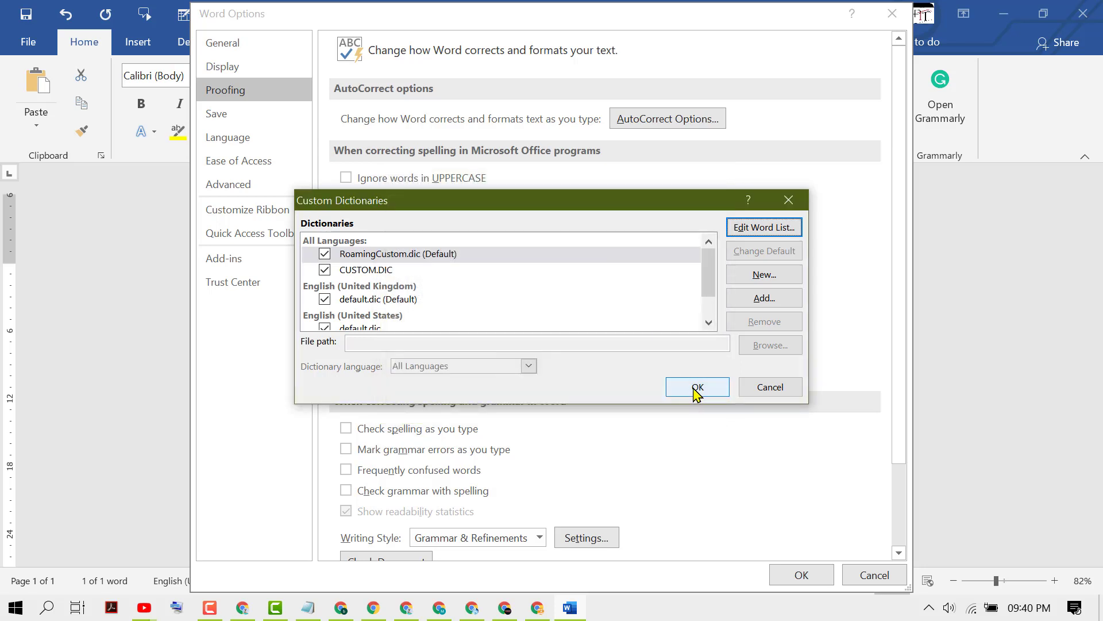
{"action": "left_click", "coordinate": [696, 388]}
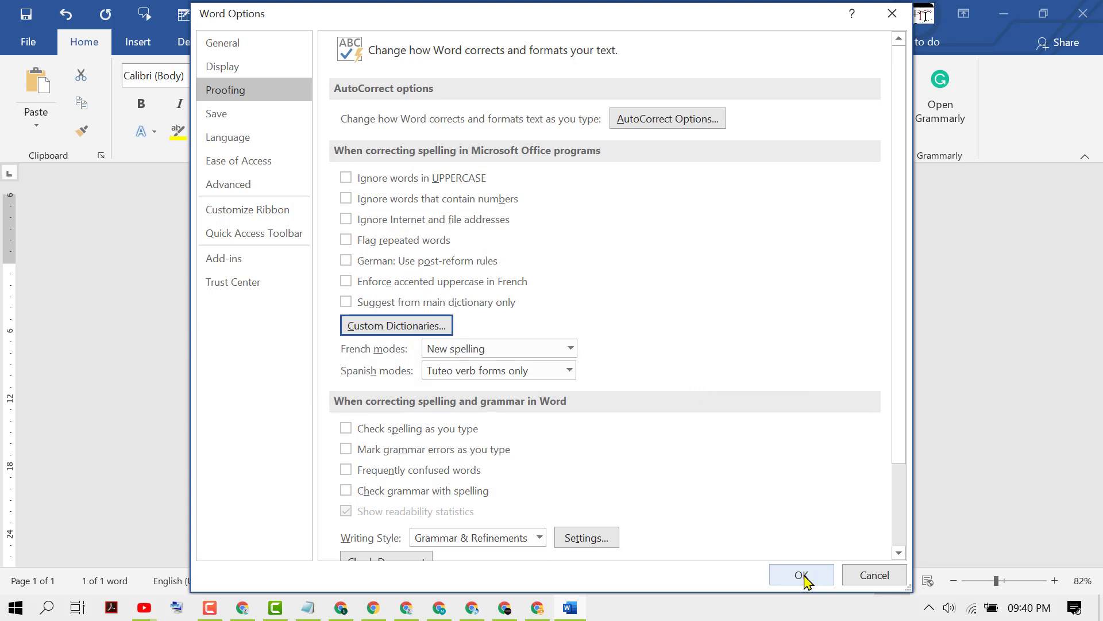
{"action": "left_click", "coordinate": [801, 574]}
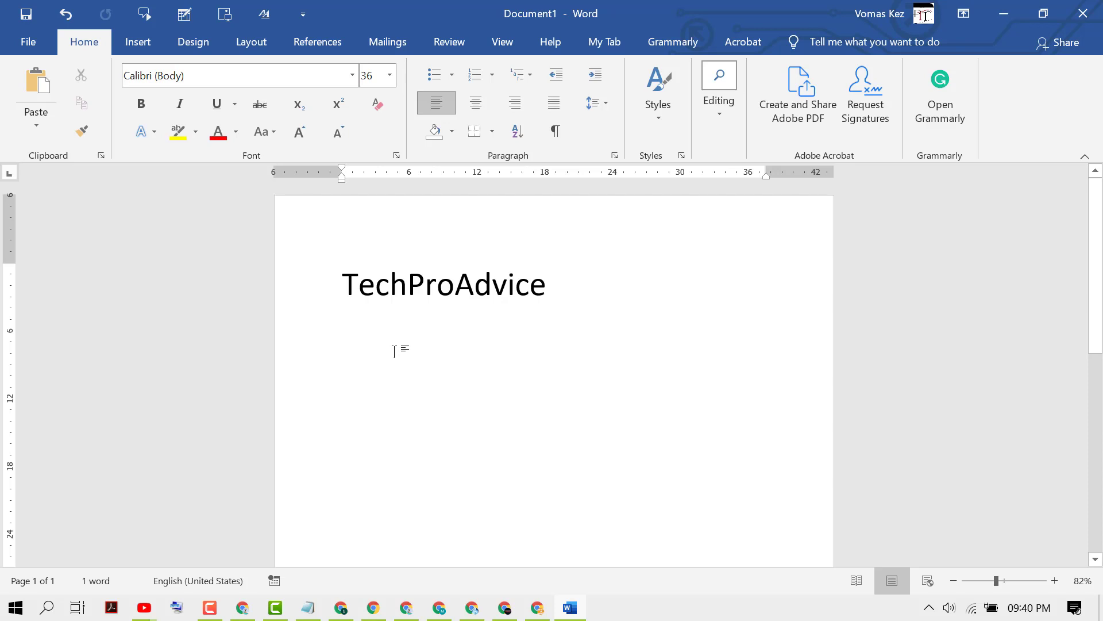
{"action": "left_click", "coordinate": [544, 284]}
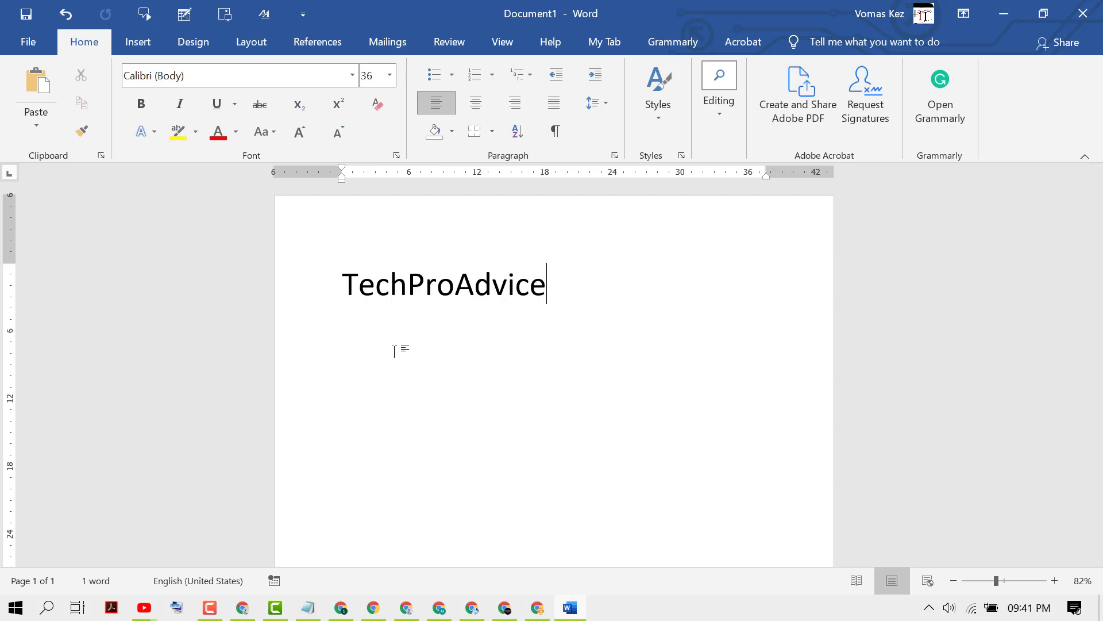